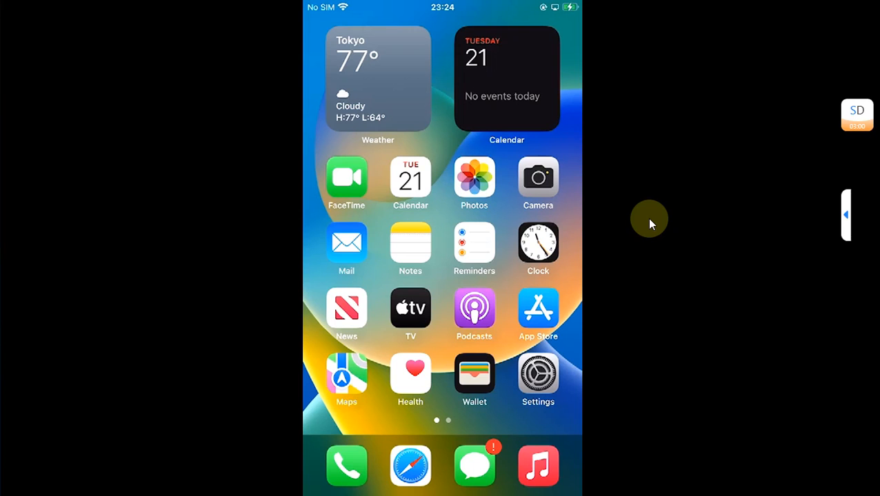
# Browse to the second Home Screen page and launch Sileo, surfacing the iOS 16 beta update alert.
pyautogui.hscroll(-3)
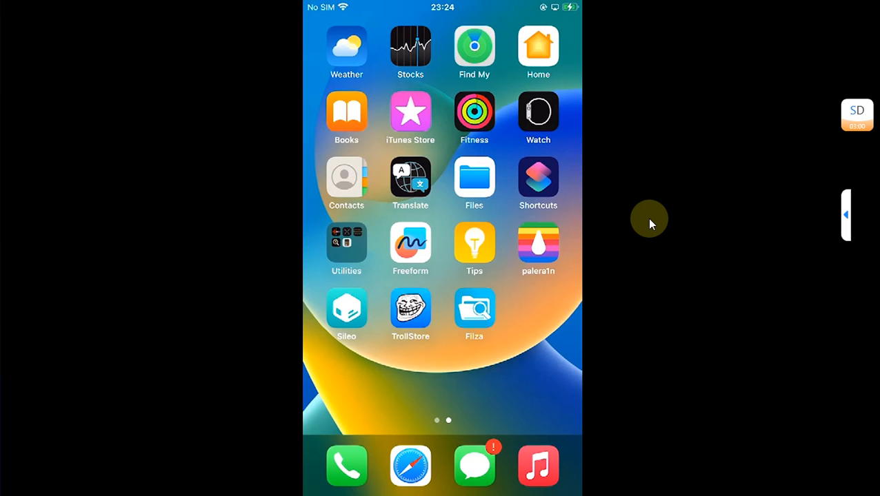
pyautogui.click(537, 242)
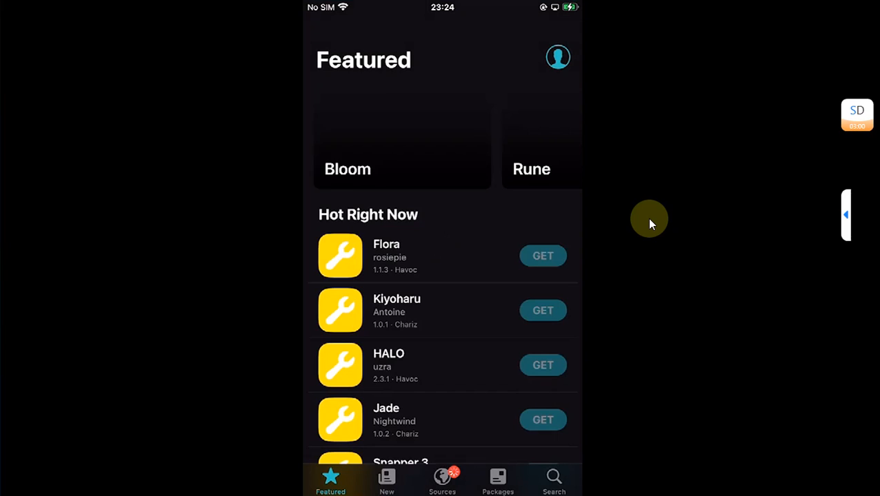
pyautogui.scroll(-3)
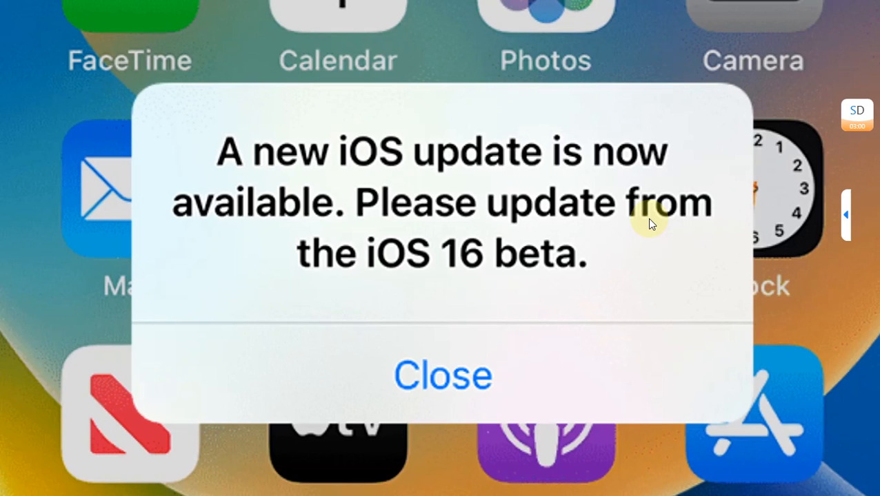
pyautogui.moveTo(767, 215)
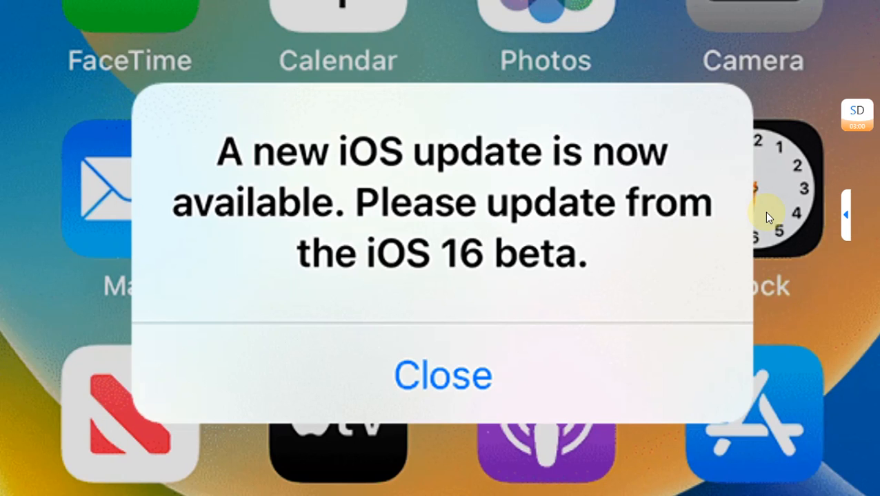
# Dismiss the beta alert and look up Filza File Manager in Sileo to confirm it is installed.
pyautogui.click(442, 375)
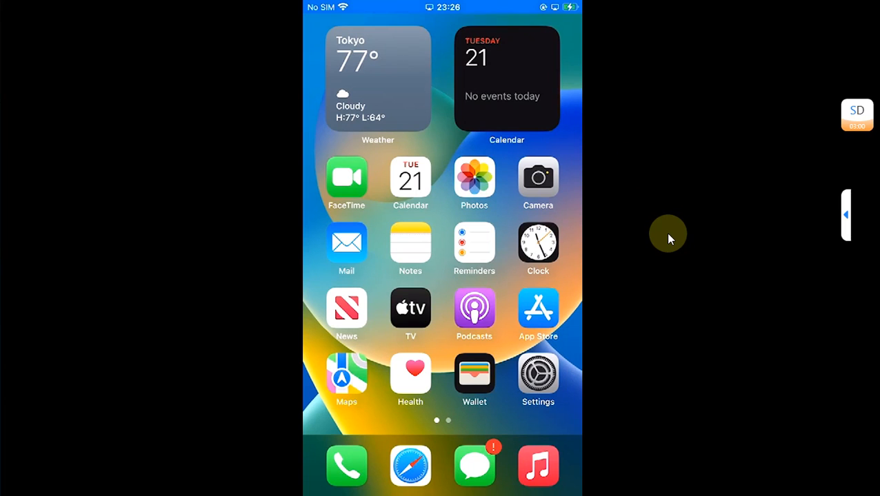
pyautogui.hscroll(-3)
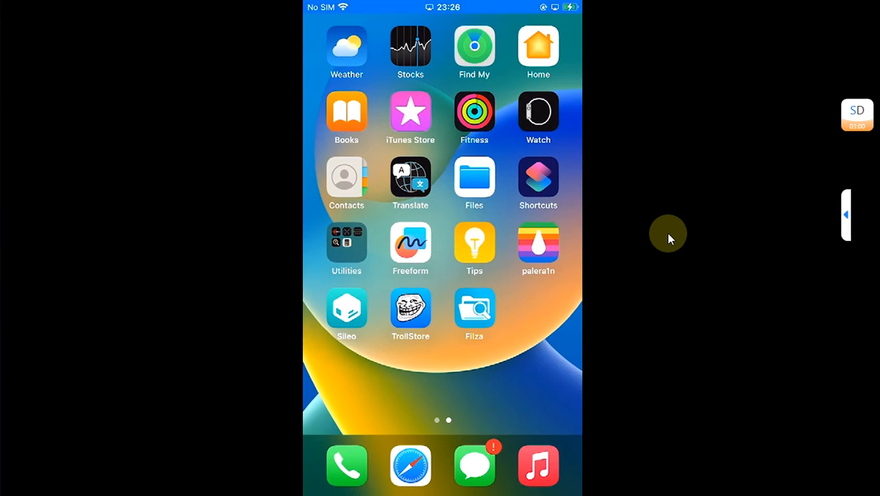
pyautogui.moveTo(648, 219)
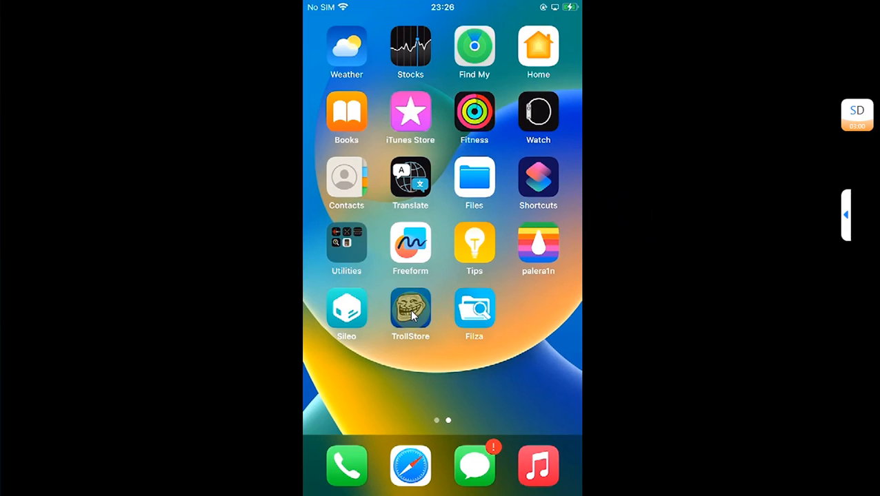
pyautogui.moveTo(387, 358)
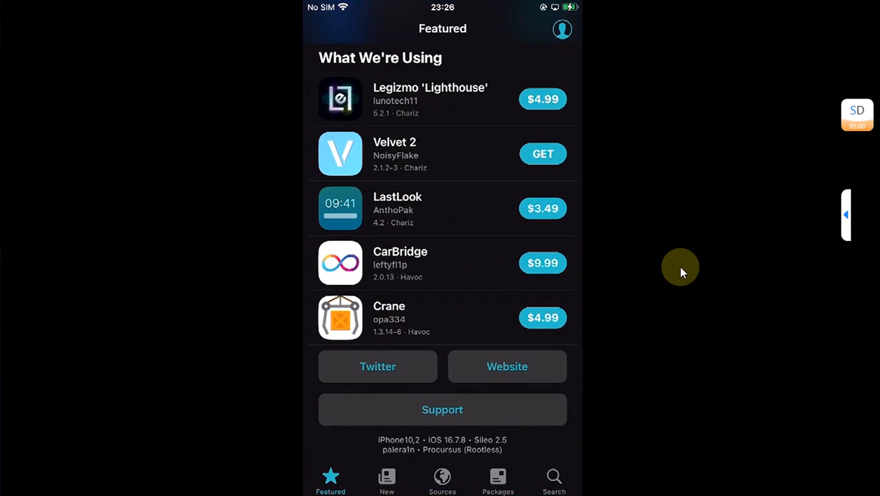
pyautogui.click(552, 476)
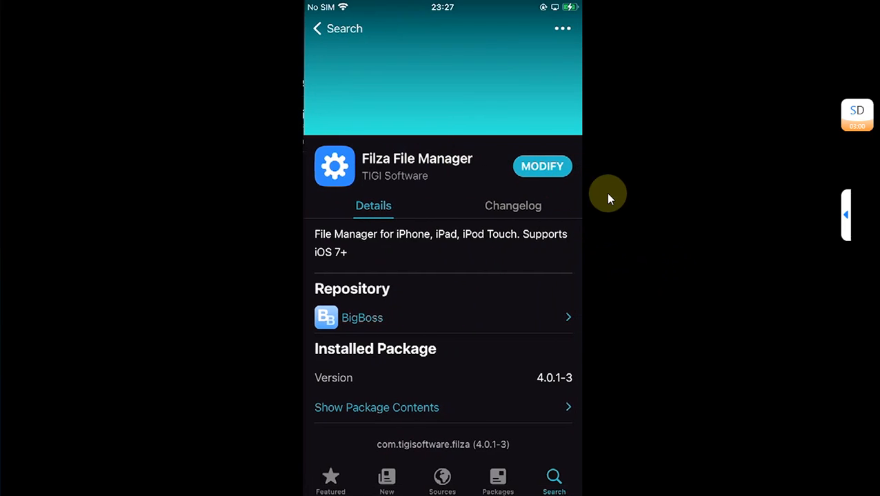
pyautogui.moveTo(636, 219)
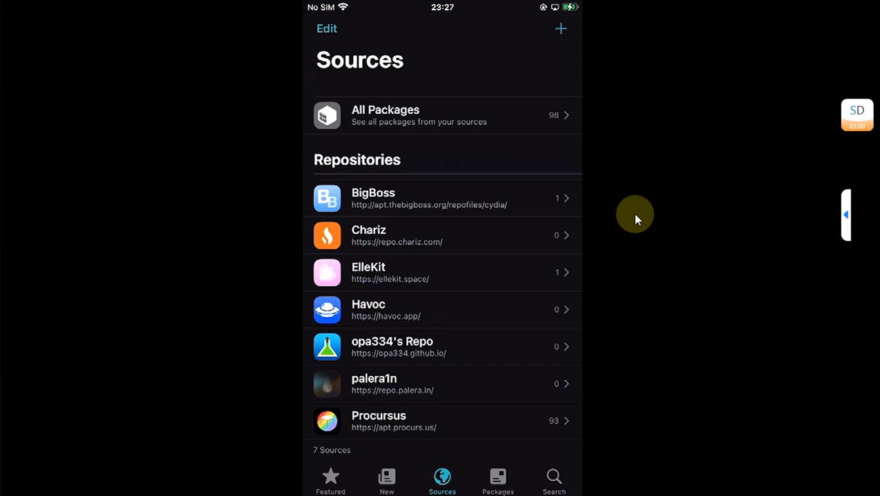
pyautogui.moveTo(395, 289)
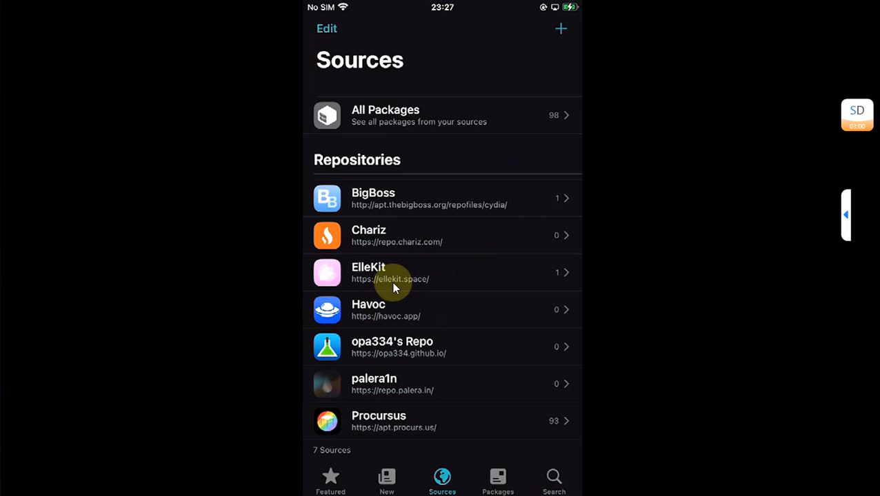
pyautogui.moveTo(425, 285)
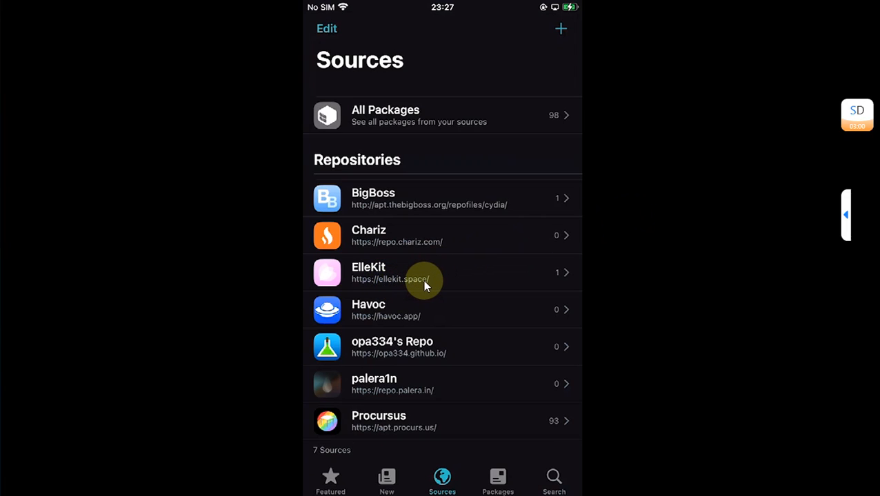
# View the ElleKit repository's packages and the ElleKit package details.
pyautogui.click(425, 273)
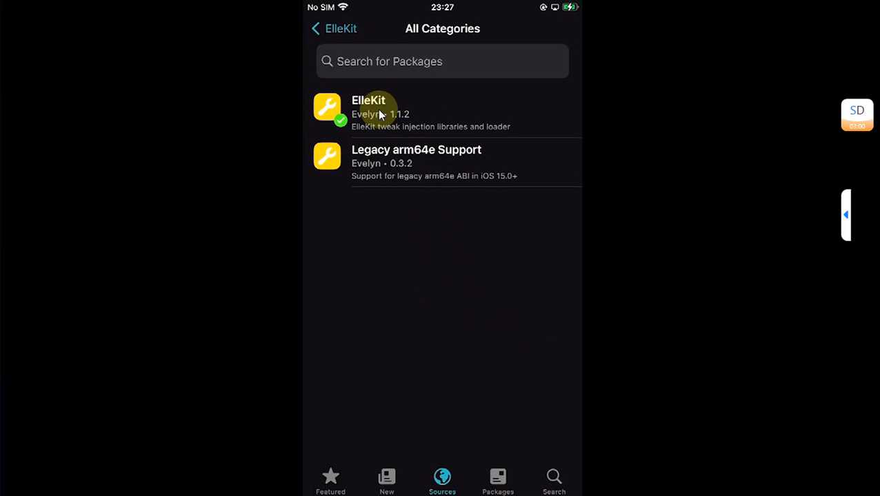
pyautogui.click(384, 114)
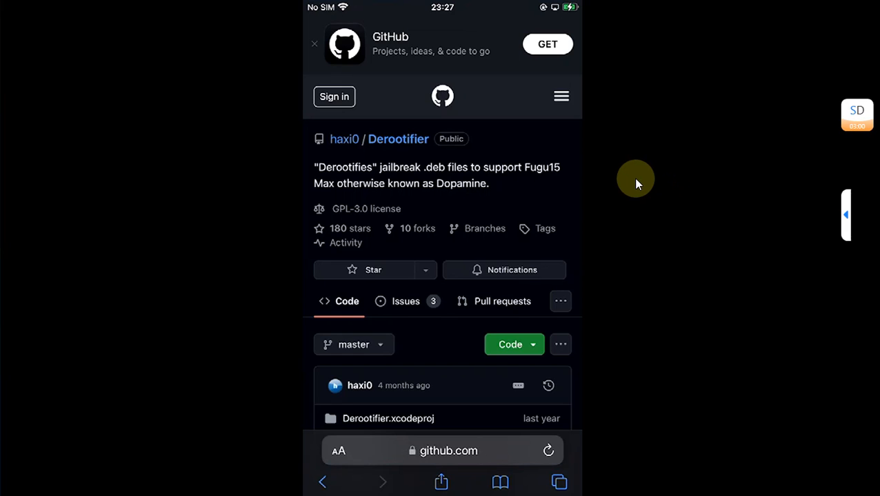
# Scroll through the haxi0/Derootifier repository page on GitHub.
pyautogui.scroll(-3)
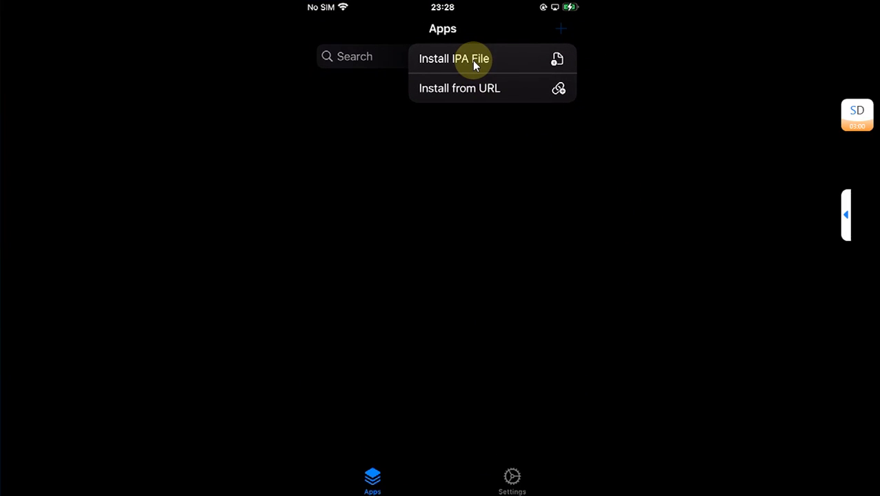
# Install Derootifier_1.3.ipa from Recents through TrollStore's local IPA option.
pyautogui.click(460, 58)
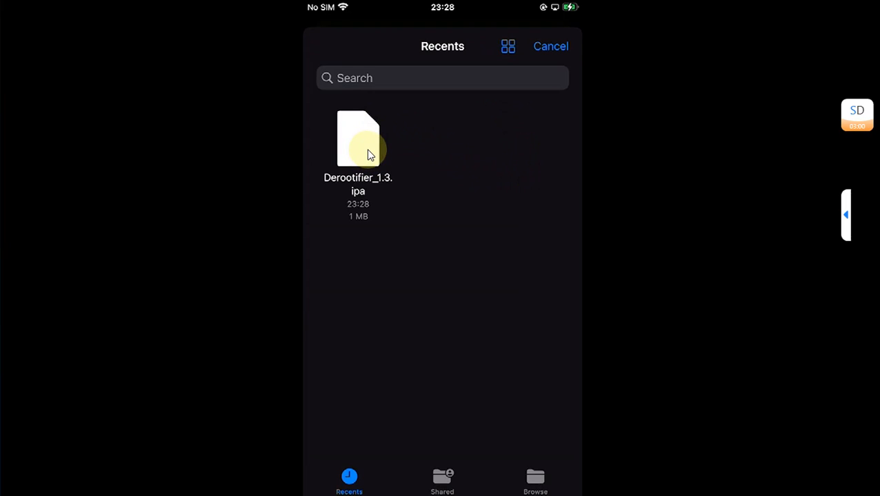
pyautogui.click(359, 138)
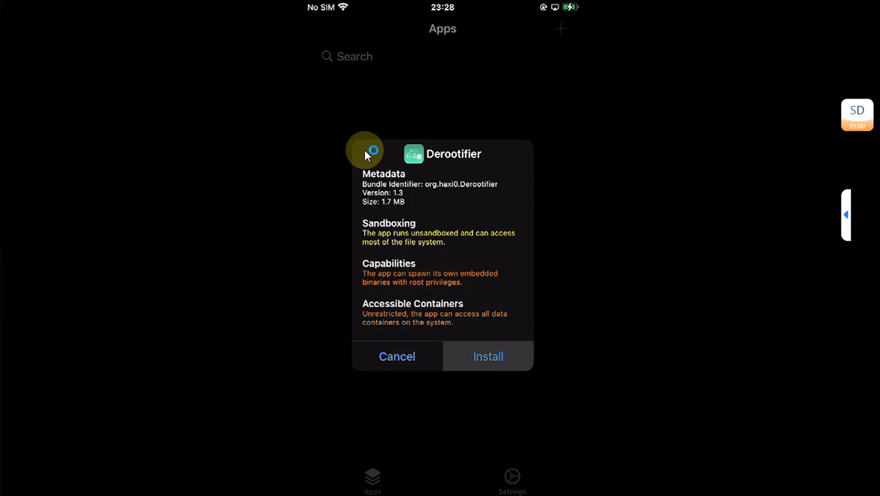
pyautogui.click(488, 356)
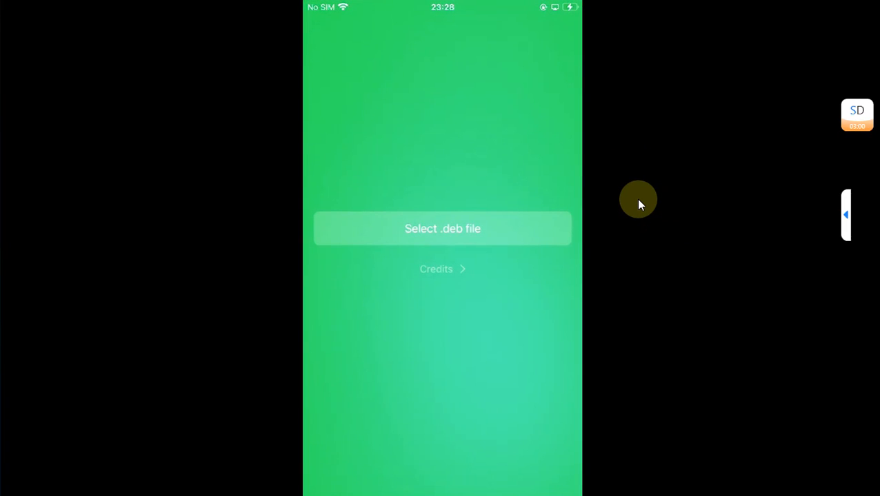
# Start selecting a .deb and dismiss the warning requiring dpkg, file, fakeroot, odcctools and ldid.
pyautogui.click(442, 229)
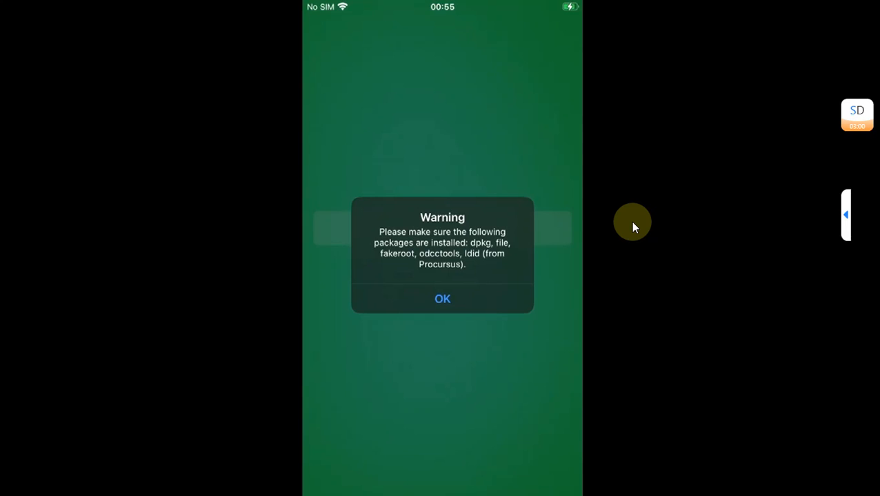
pyautogui.moveTo(516, 266)
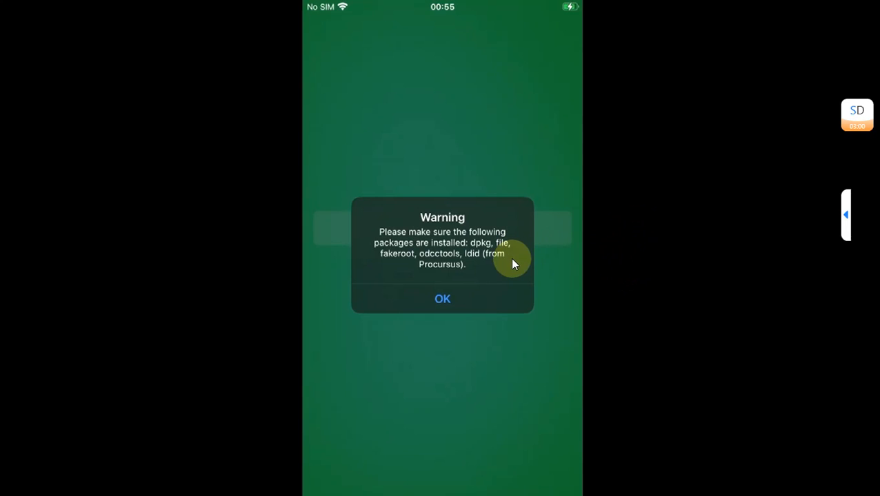
pyautogui.moveTo(461, 255)
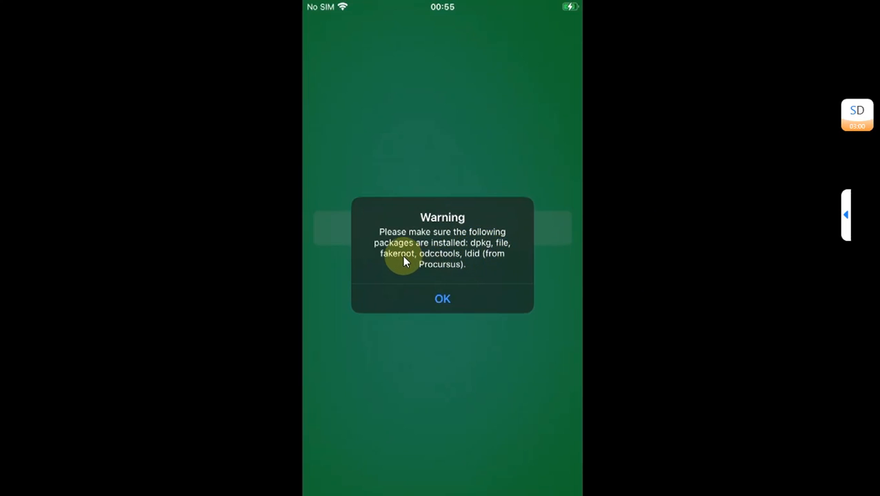
pyautogui.moveTo(439, 258)
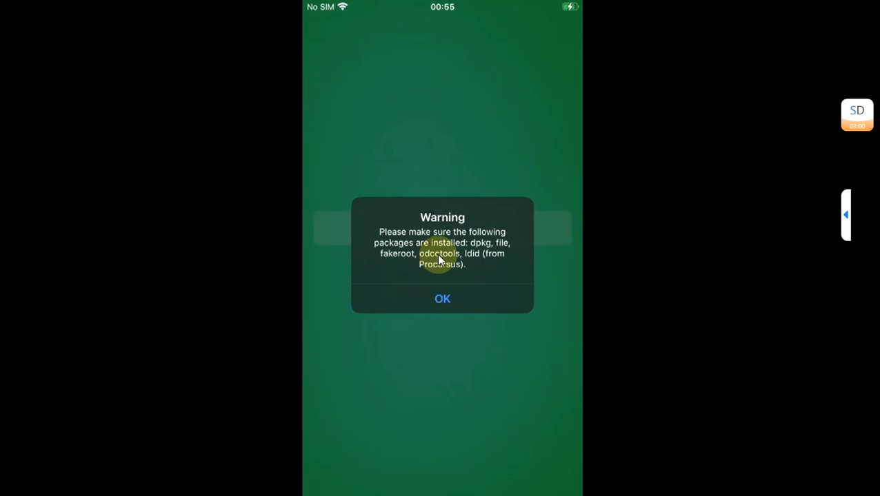
pyautogui.moveTo(472, 262)
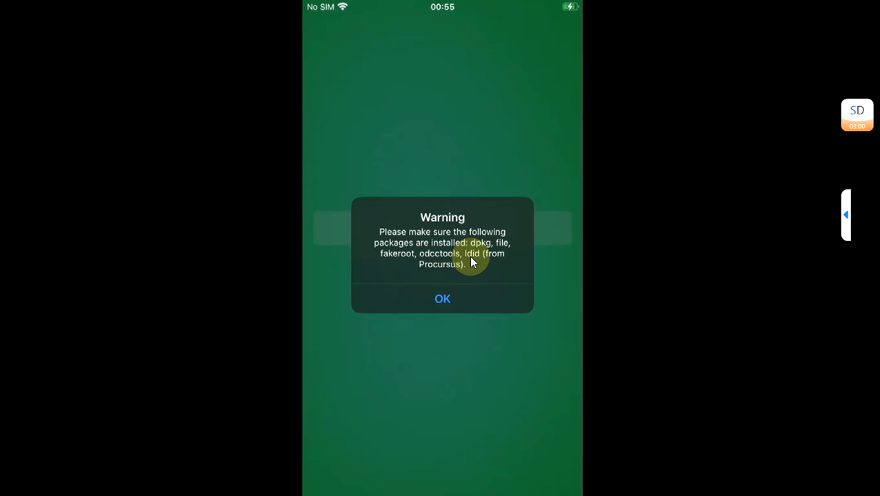
pyautogui.moveTo(608, 284)
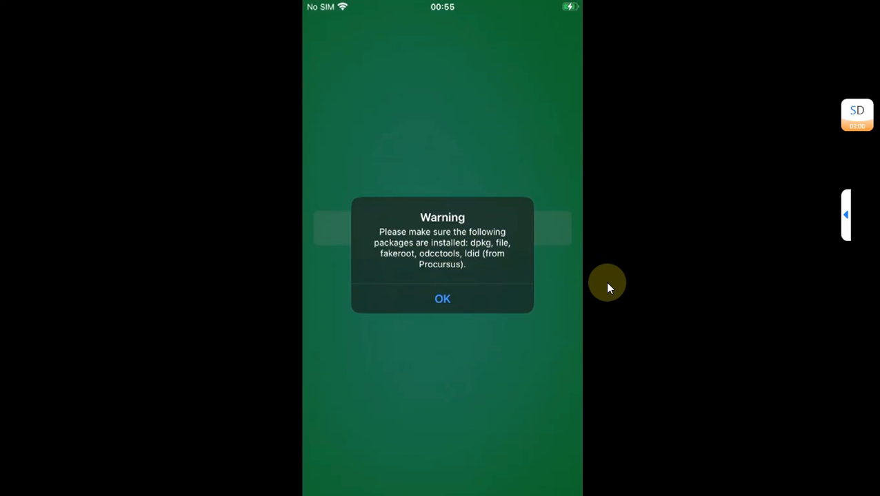
pyautogui.click(442, 298)
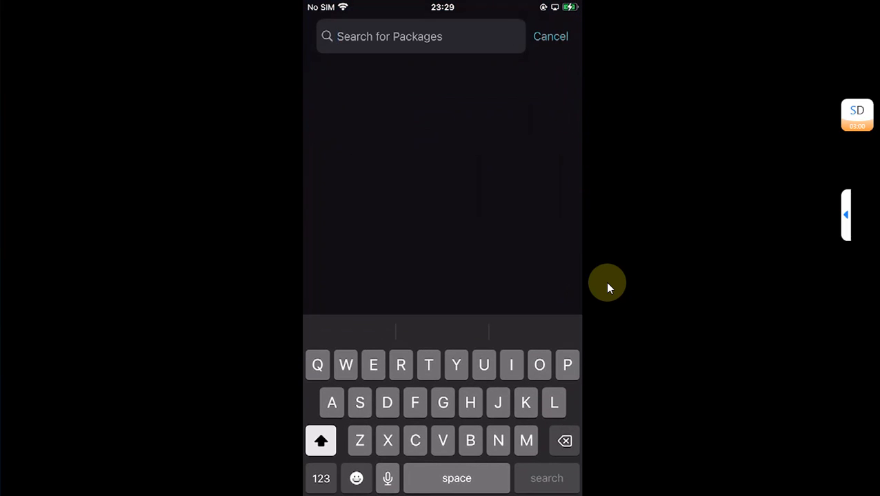
# Search Sileo for File, Dpk and dcc to confirm the required packages are installed.
pyautogui.write('File')
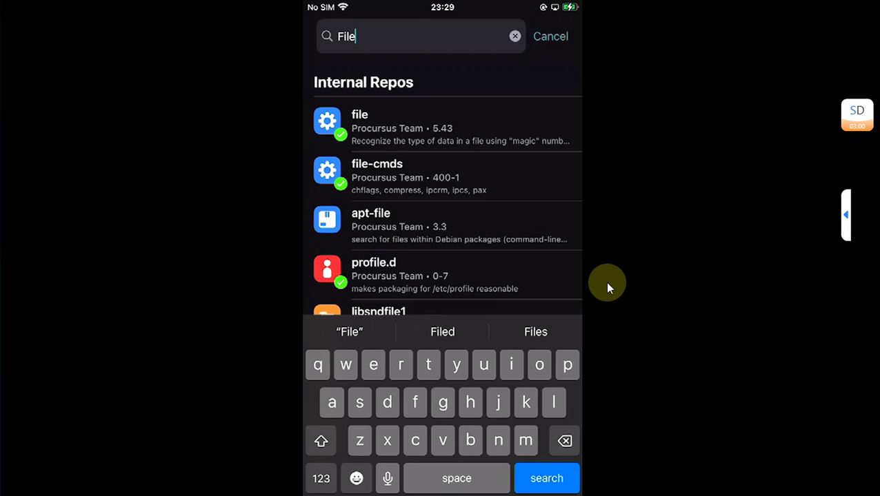
pyautogui.write('Dpk')
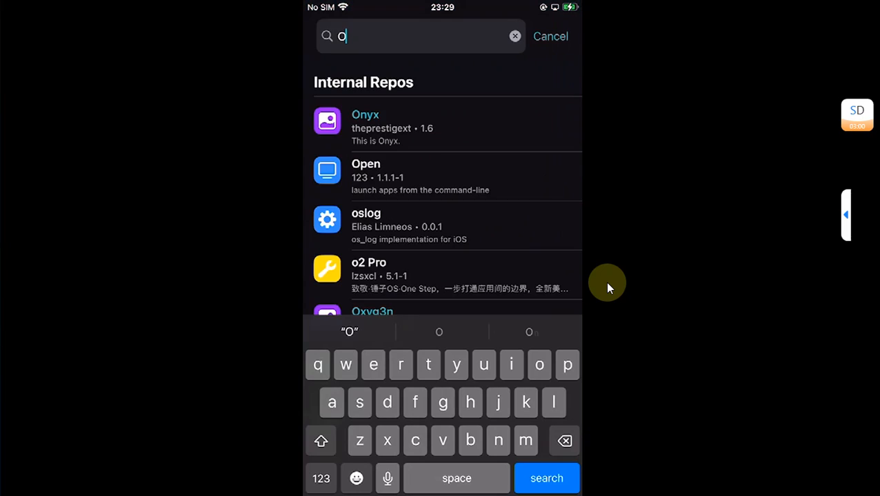
pyautogui.write('dcc')
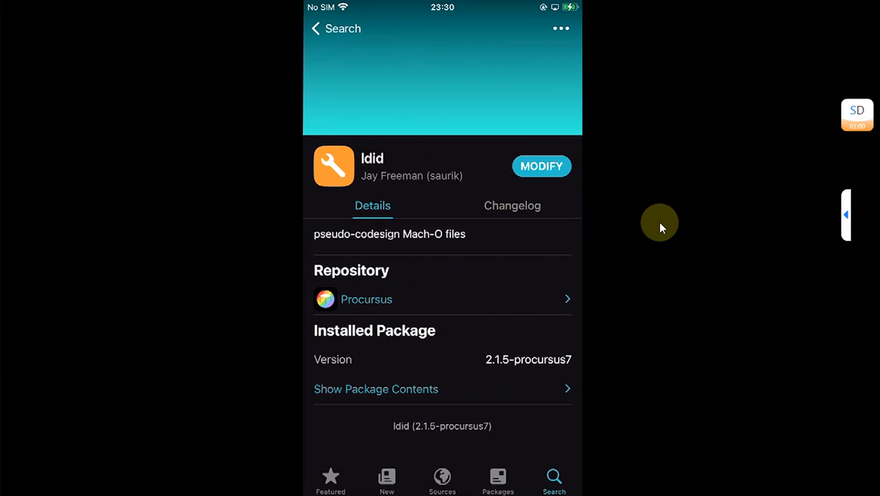
pyautogui.moveTo(373, 316)
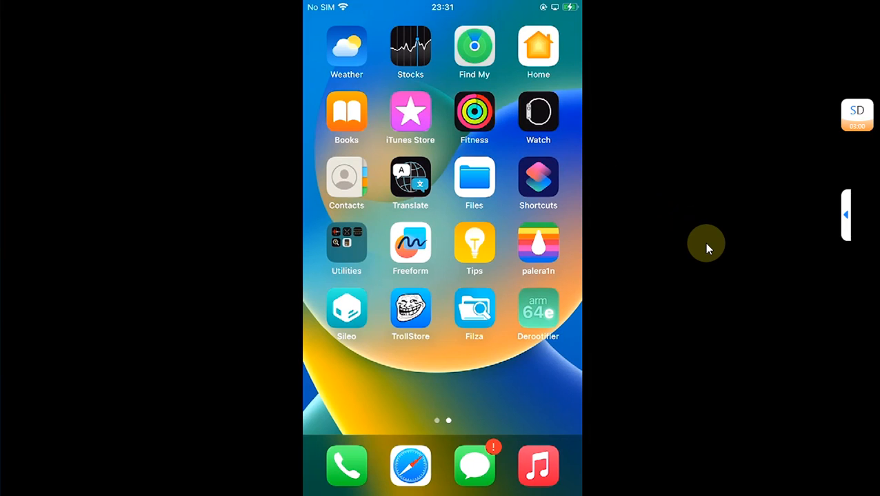
# Launch Derootifier and pick the rootful NoBetaAlert .deb file.
pyautogui.click(473, 180)
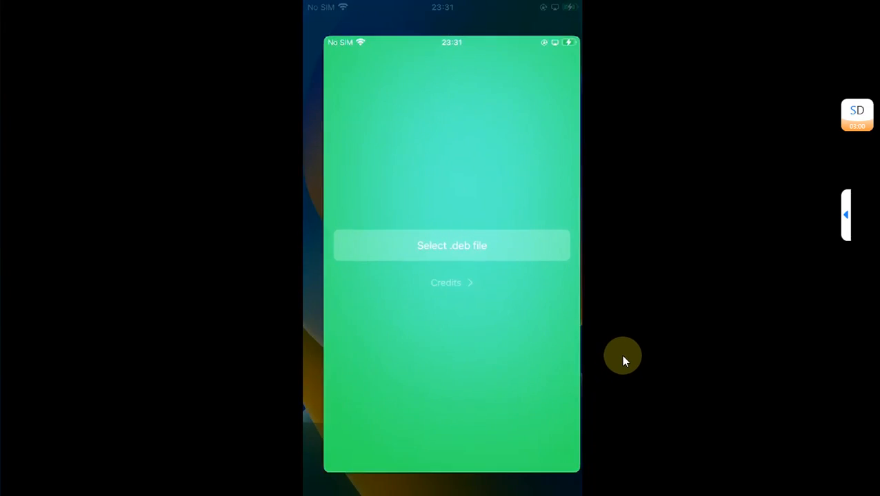
pyautogui.click(441, 229)
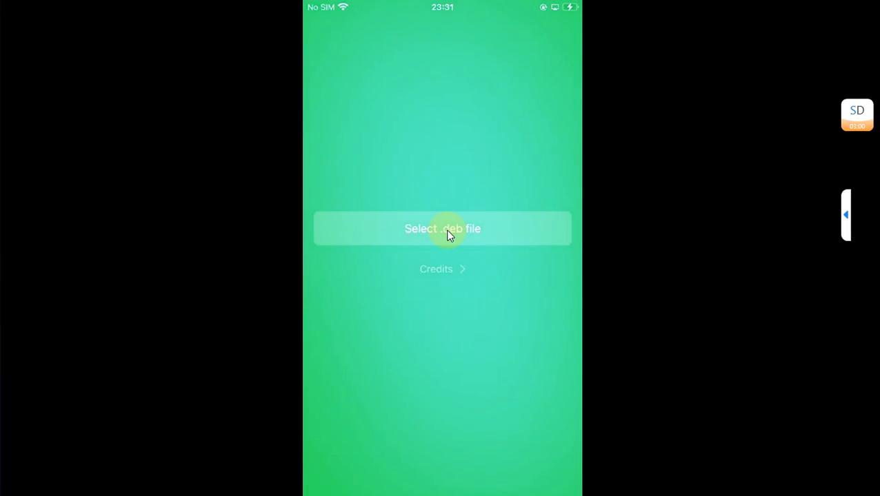
pyautogui.click(441, 229)
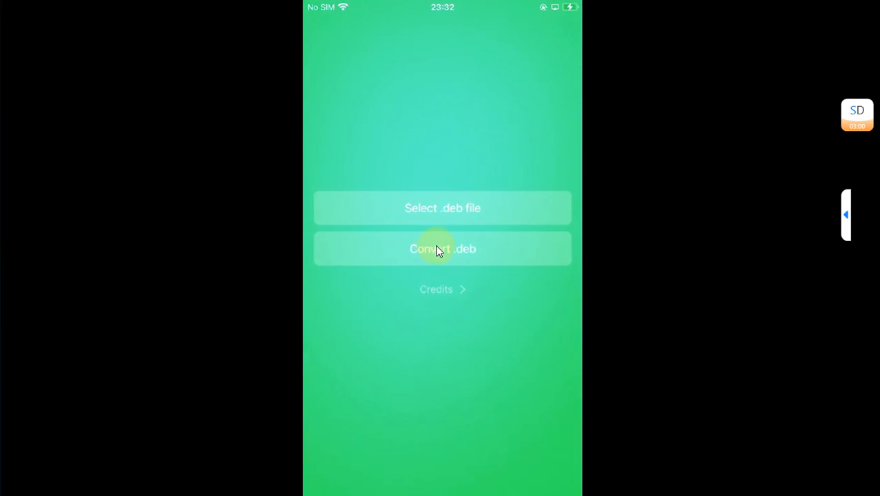
# Convert the package to rootless arm64 and accept the Done alert to open the .Derootifier folder.
pyautogui.click(441, 248)
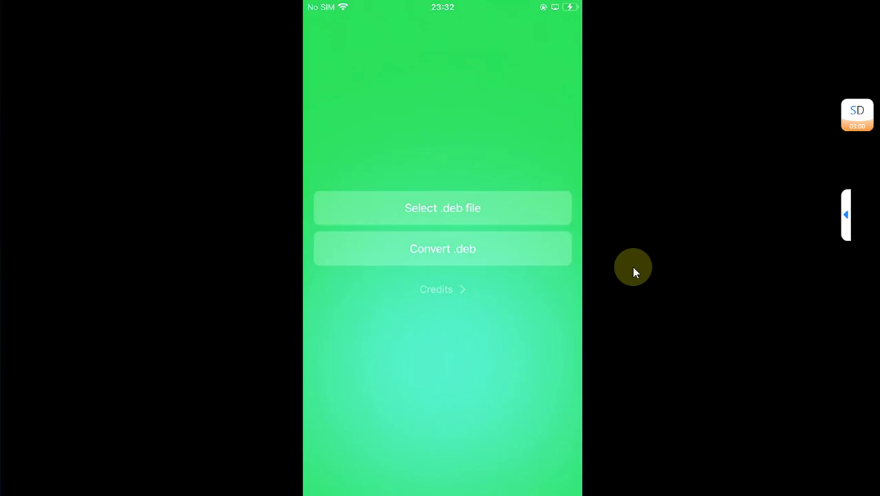
pyautogui.click(441, 248)
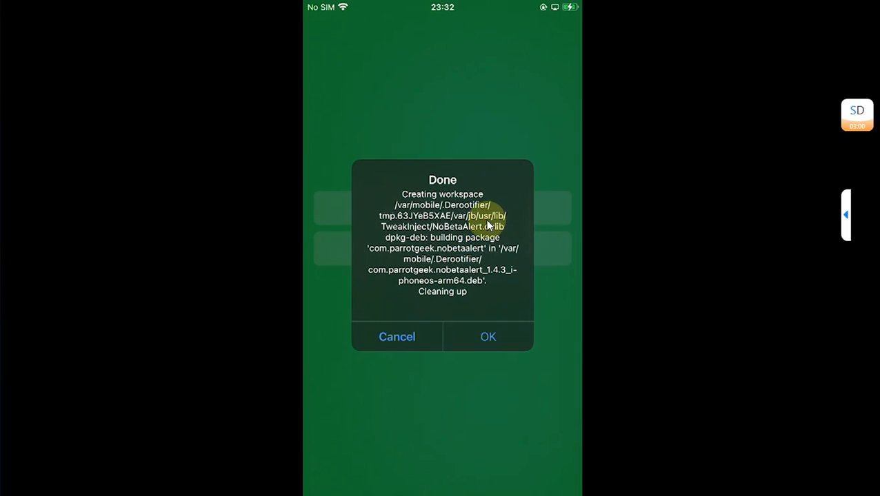
pyautogui.click(488, 336)
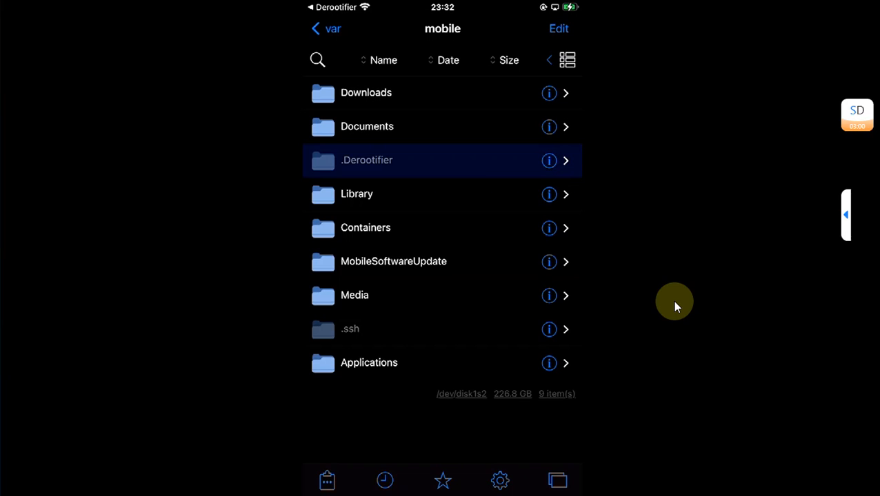
pyautogui.moveTo(380, 171)
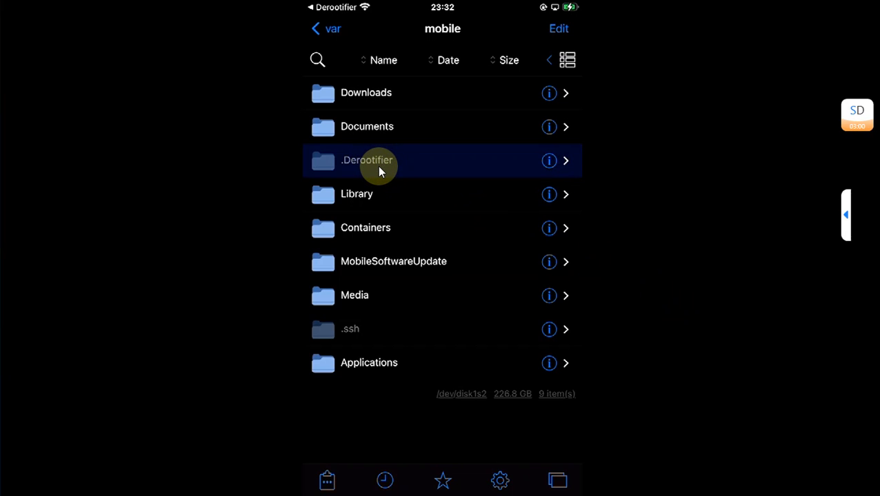
# Install the iphoneos-arm64 NoBetaAlert 1.4.3 deb from /var/mobile/.Derootifier in Filza.
pyautogui.click(367, 160)
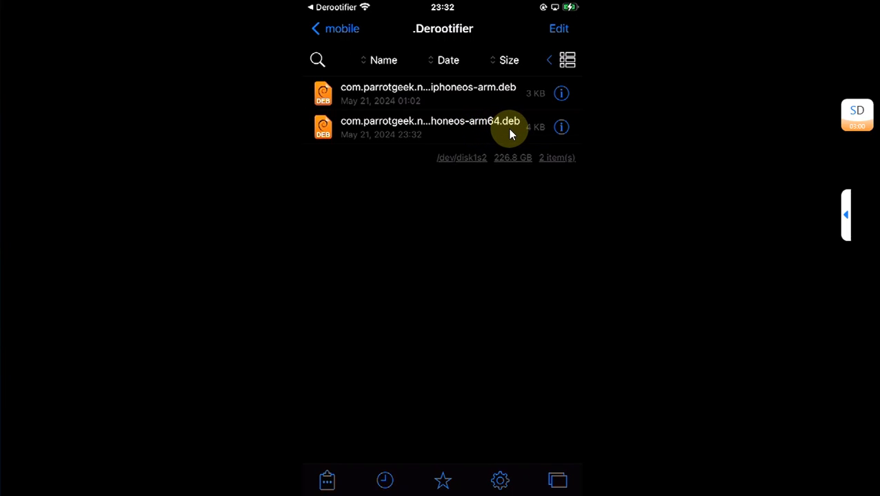
pyautogui.moveTo(458, 137)
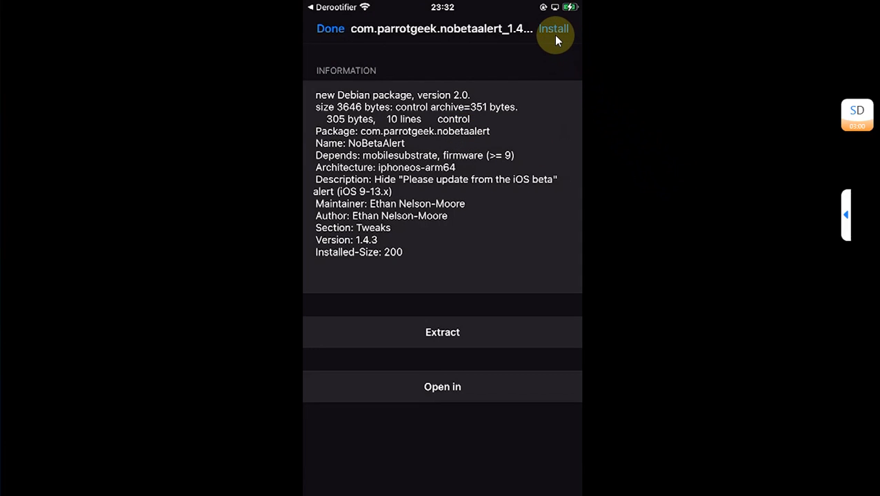
pyautogui.click(553, 31)
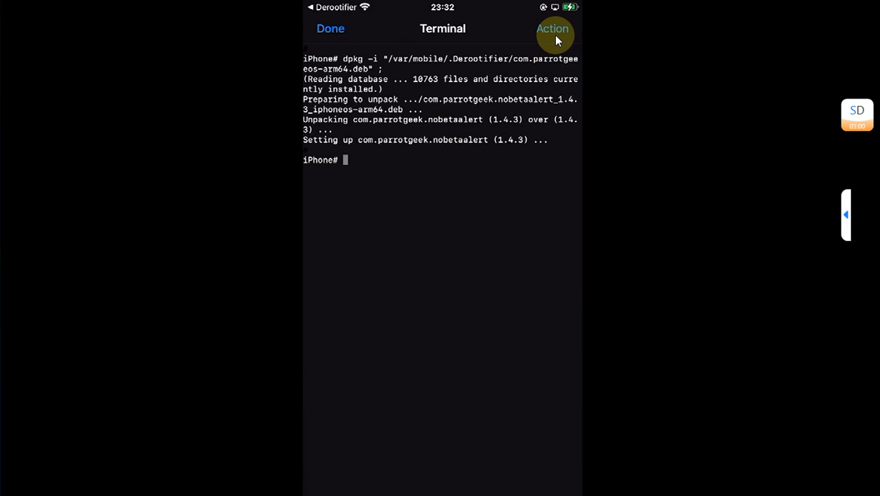
pyautogui.moveTo(461, 190)
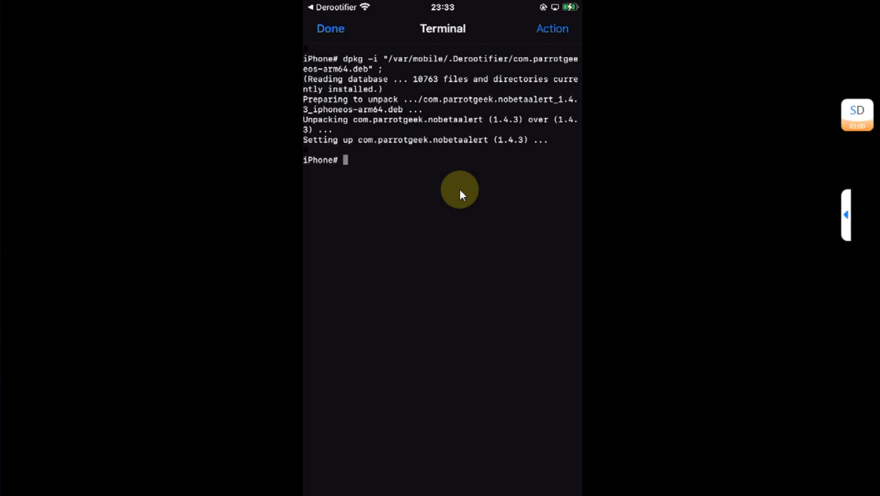
# Respring from Filza's post-install actions so the tweak loads.
pyautogui.click(552, 28)
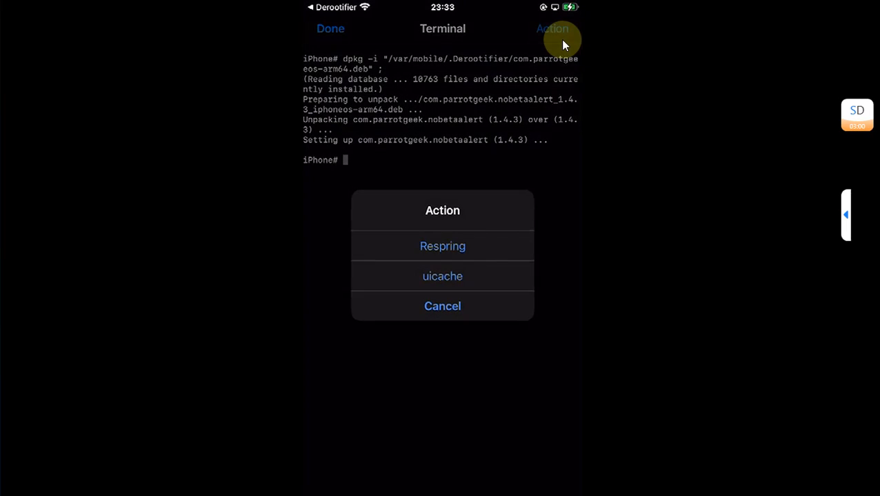
pyautogui.click(442, 245)
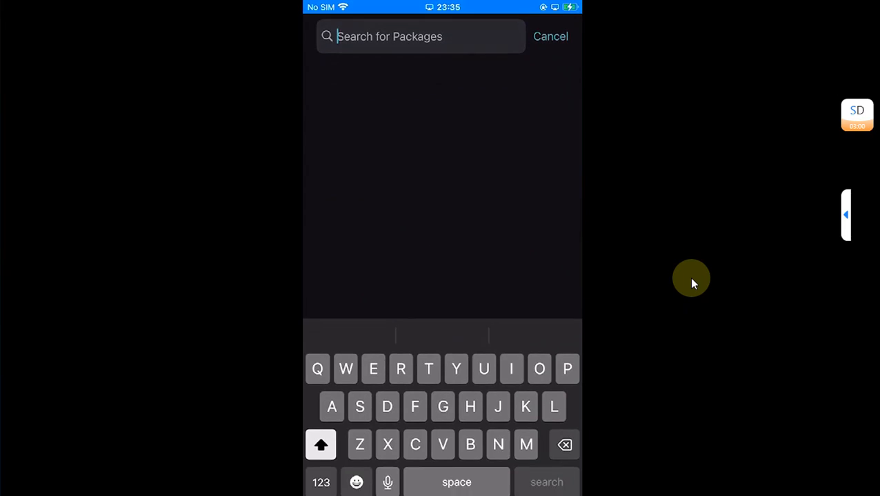
# Search Sileo for 'Nob' to show NoBetaAlert 1.4.3 listed as installed.
pyautogui.write('Nob')
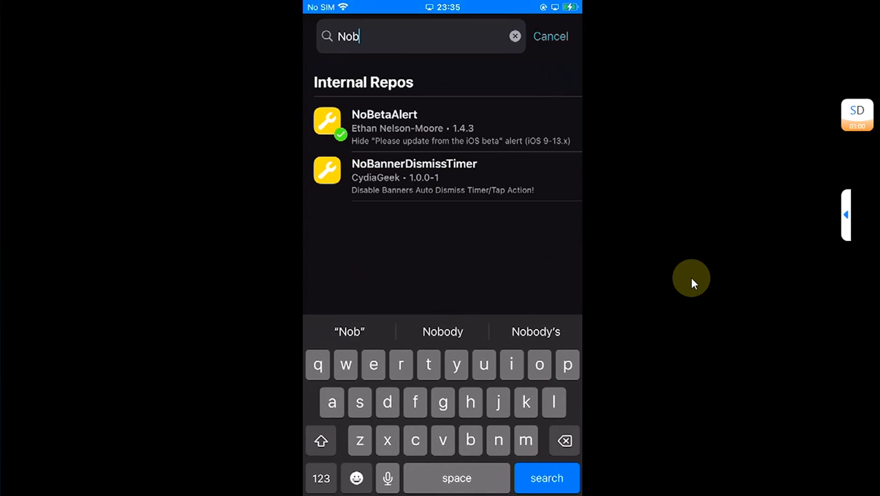